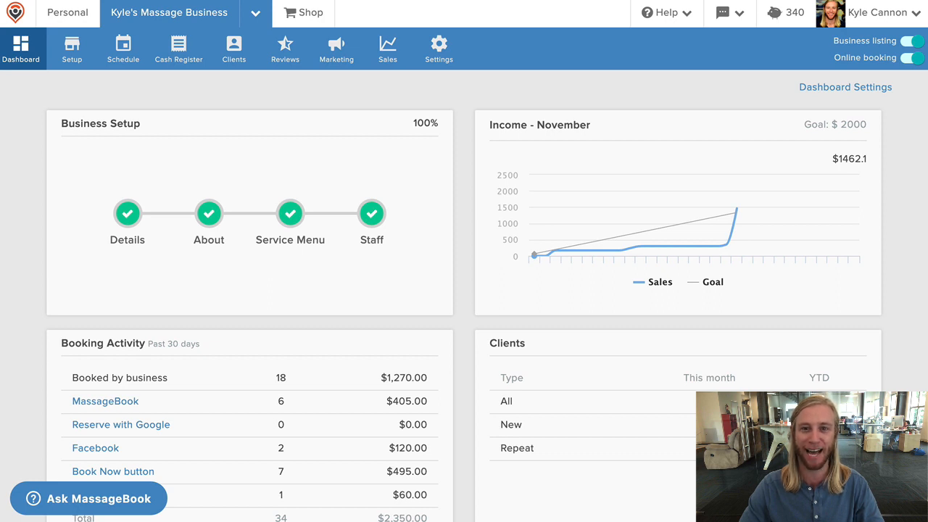
mouse_move(95, 90)
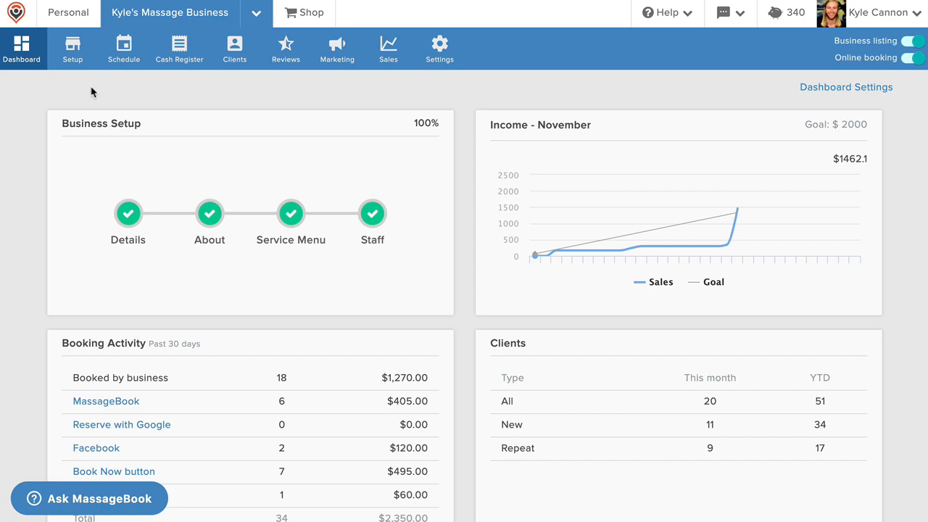
Step: Review the business Setup sections: Business Details, About and the Service Menu
left_click(73, 50)
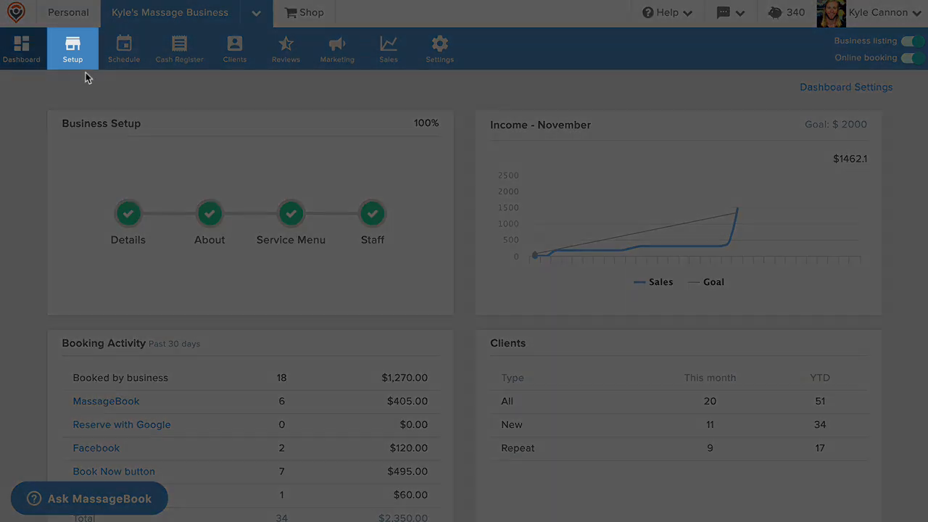
left_click(73, 48)
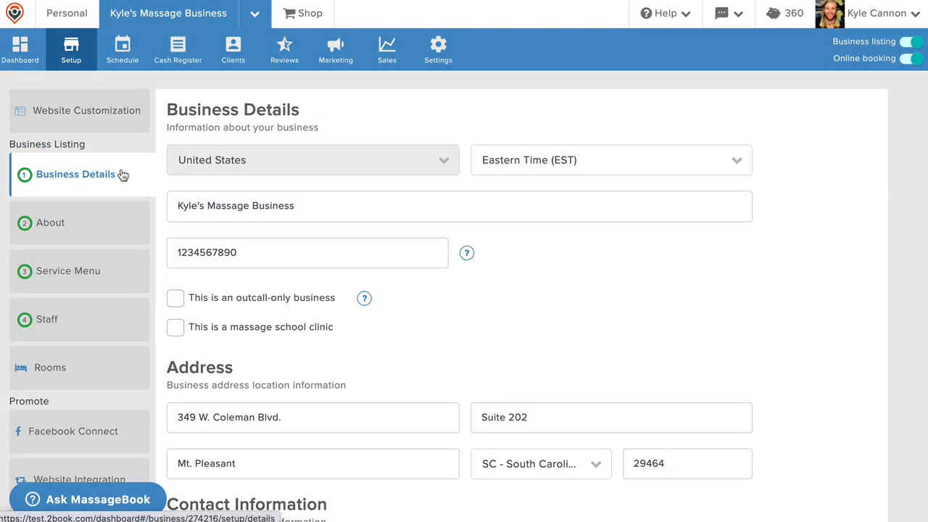
left_click(49, 224)
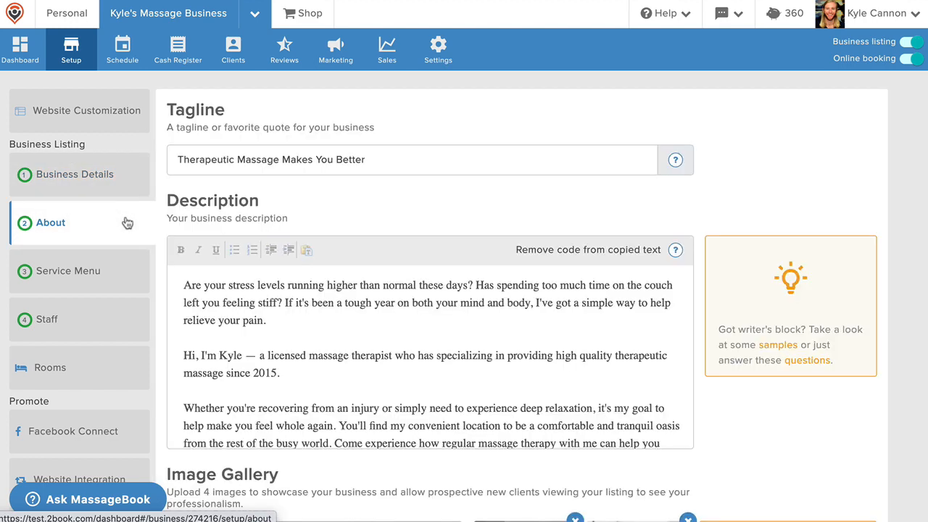
left_click(68, 271)
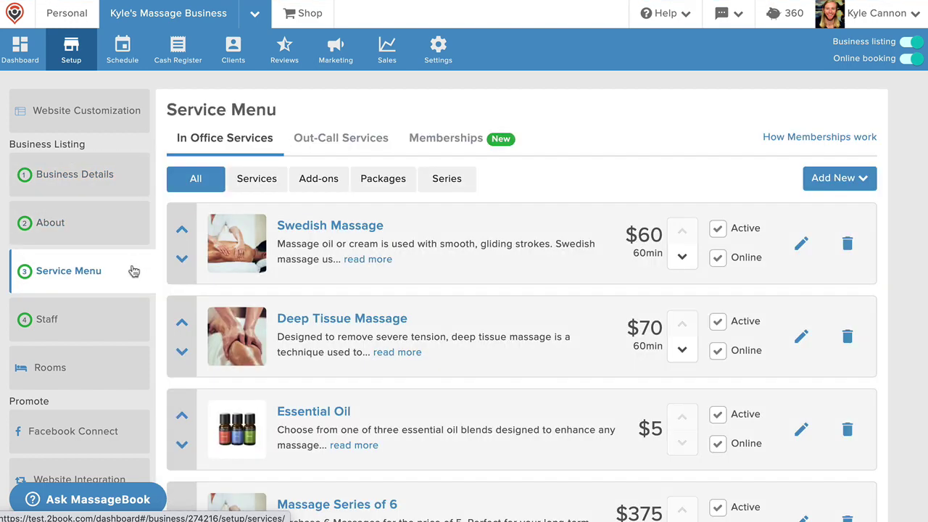
Step: View the Staff list and the Website Customization page with its site preview
left_click(47, 319)
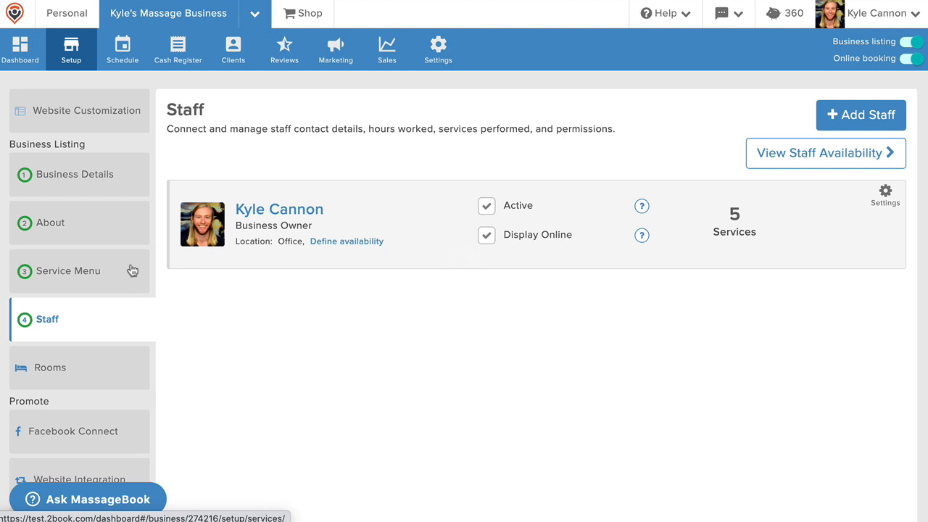
left_click(87, 111)
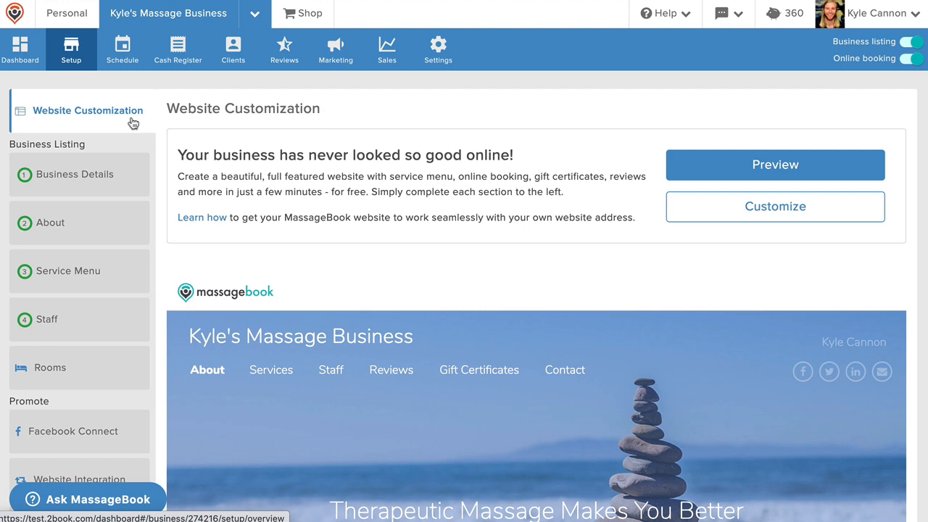
scroll("down", 3)
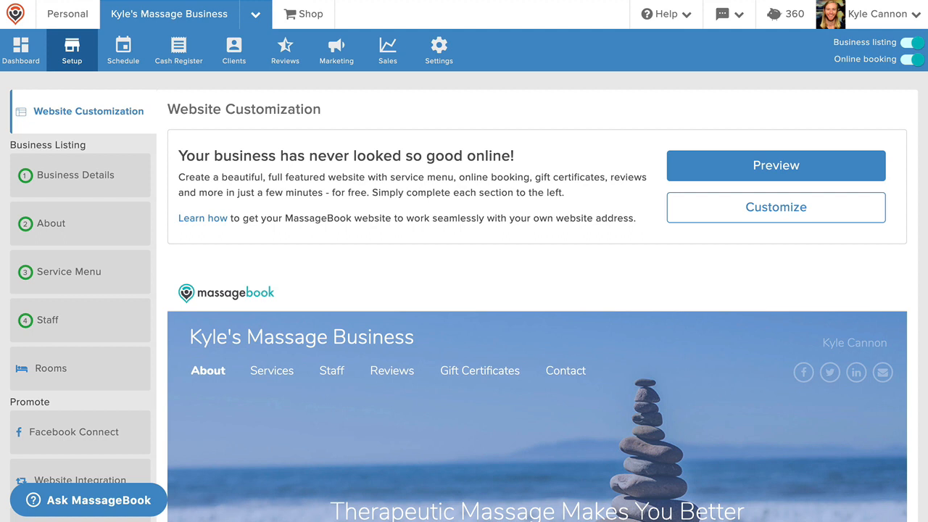
scroll("down", 3)
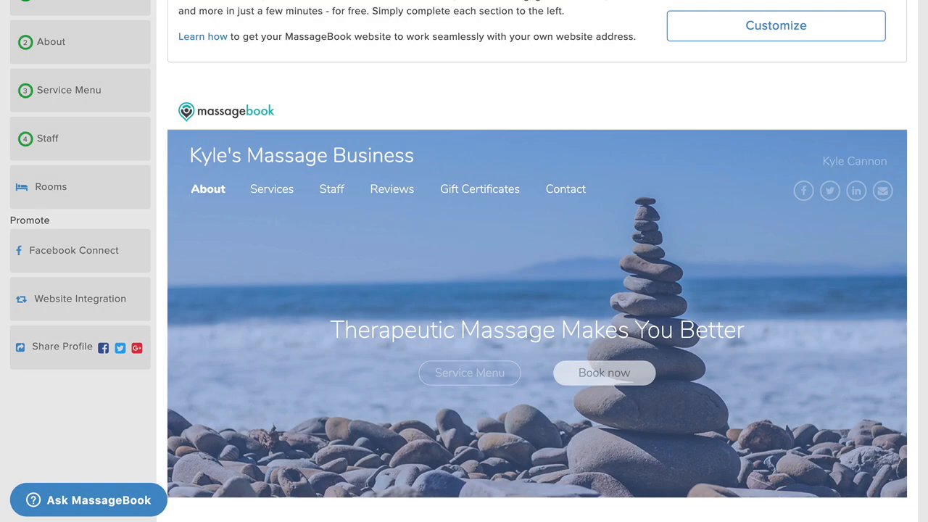
left_click(80, 299)
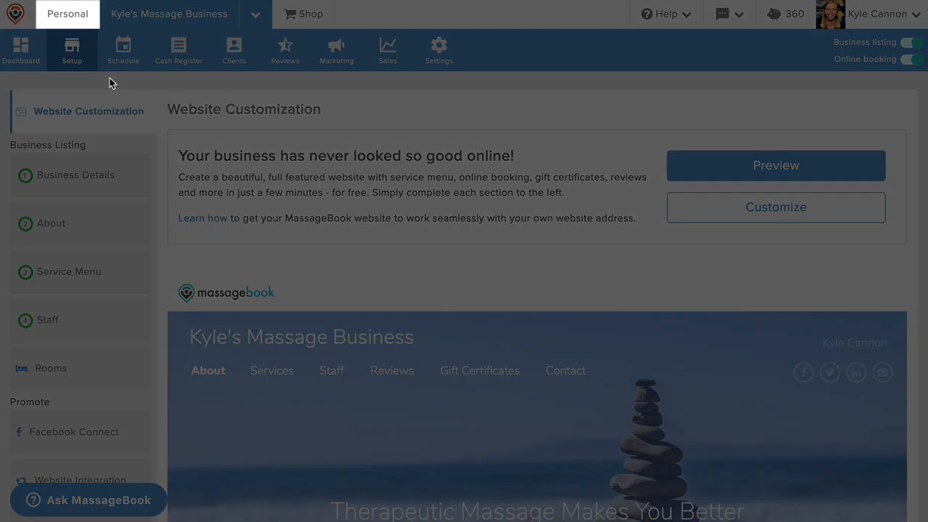
Step: Switch to the Personal dashboard and view the listing's My Details and About bio
left_click(67, 14)
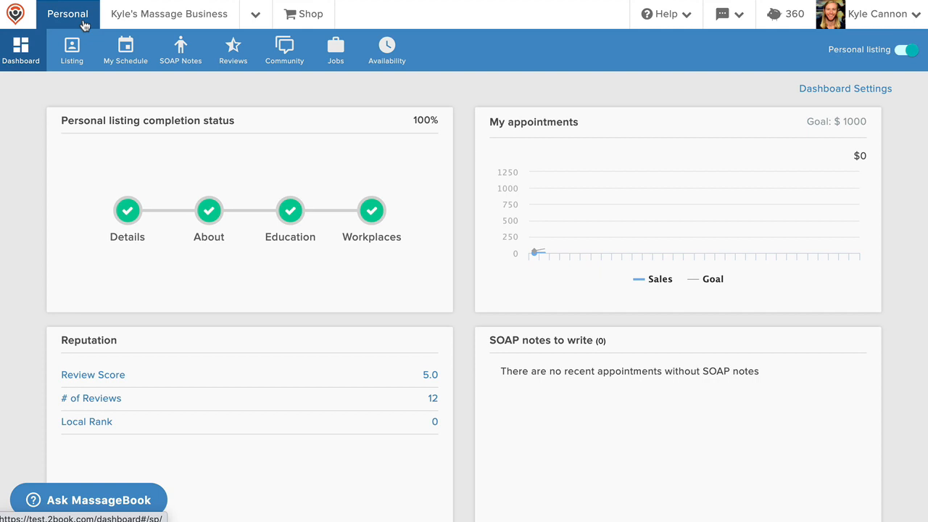
left_click(71, 49)
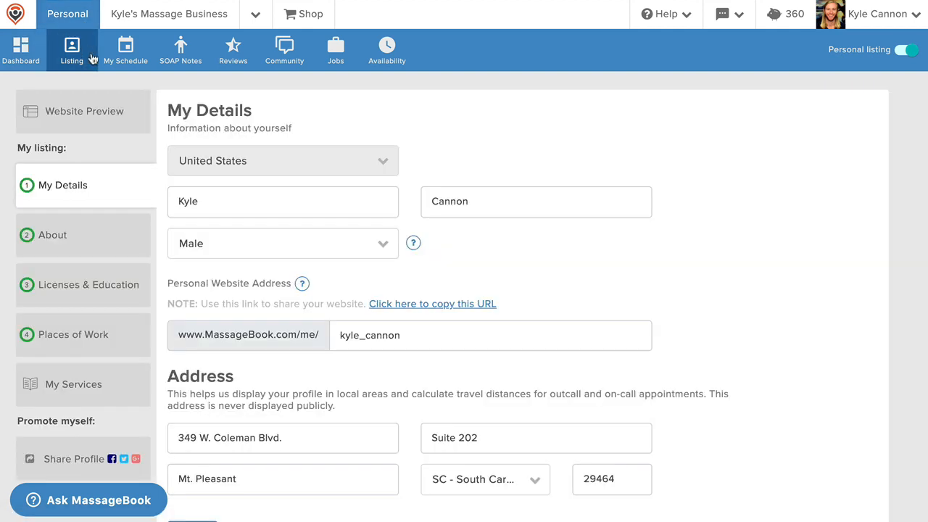
mouse_move(104, 187)
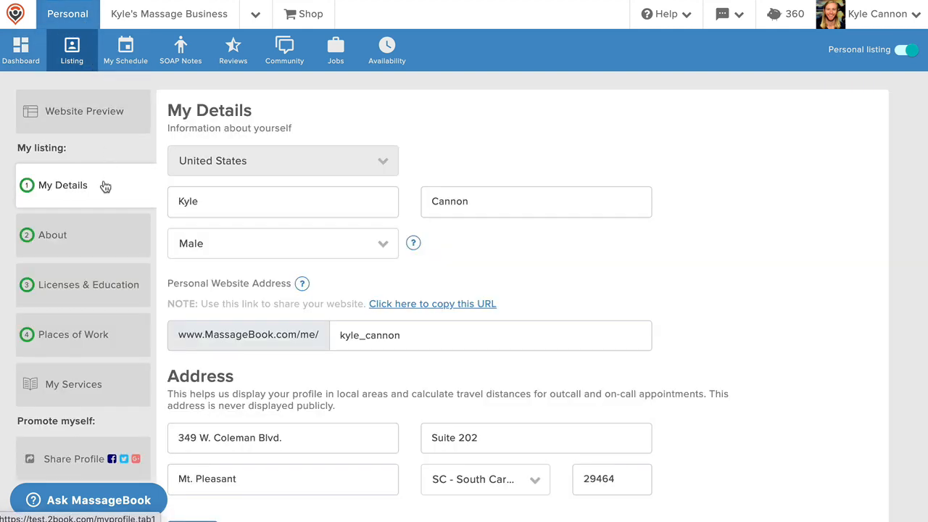
left_click(52, 235)
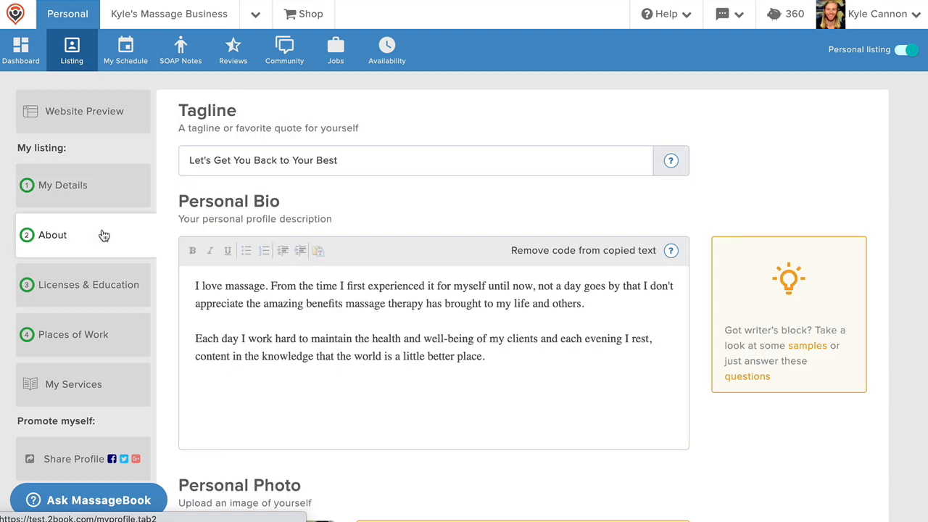
Step: View Licenses & Education and Places of Work, then return to business Setup details
left_click(88, 284)
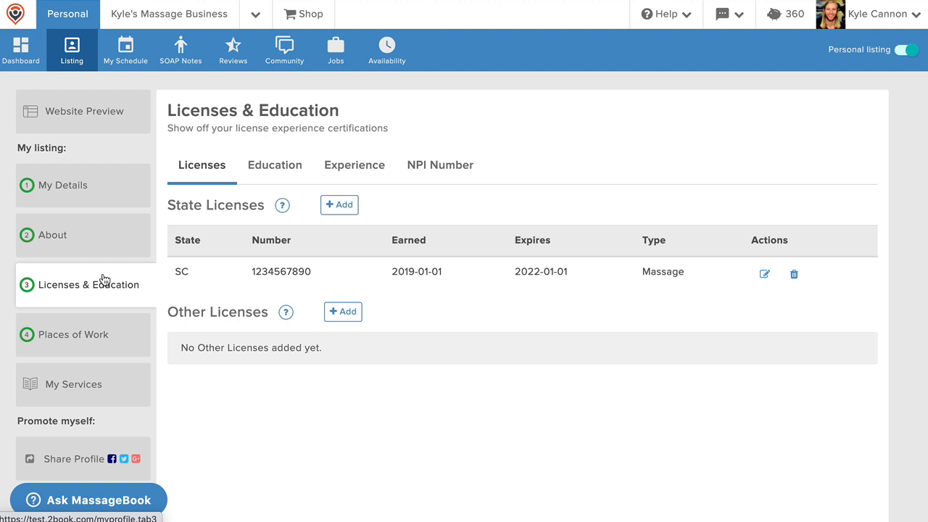
left_click(72, 334)
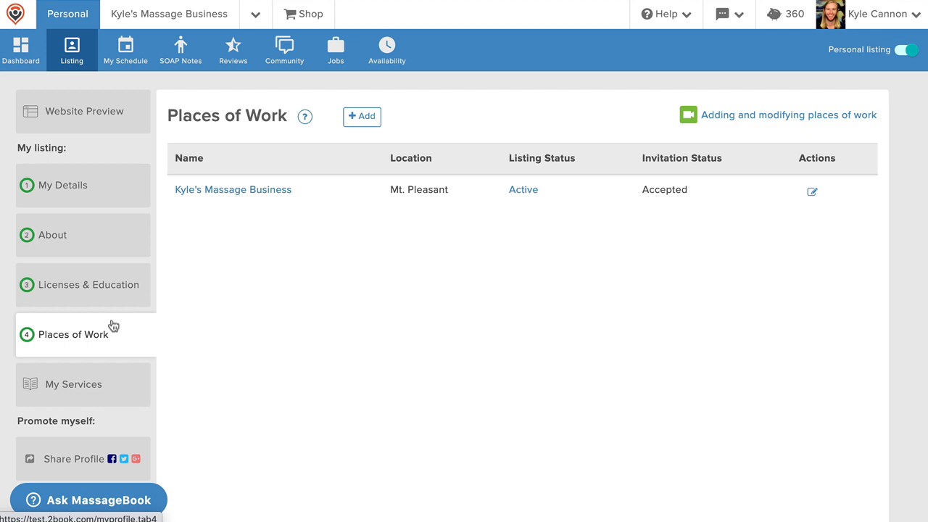
left_click(168, 15)
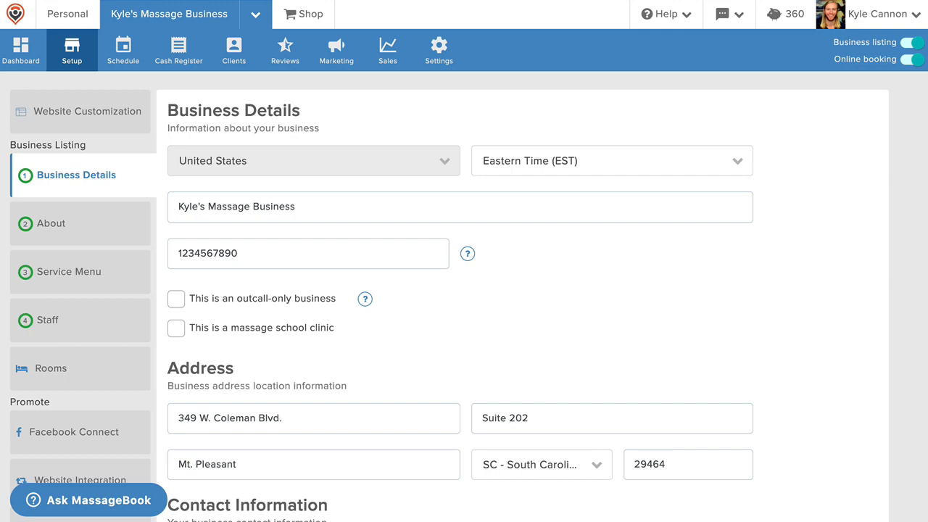
left_click(122, 49)
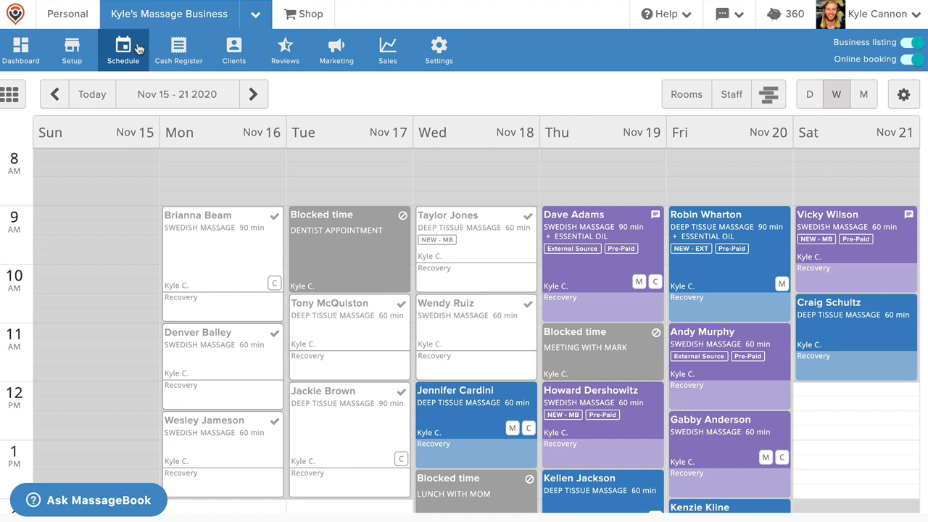
mouse_move(577, 283)
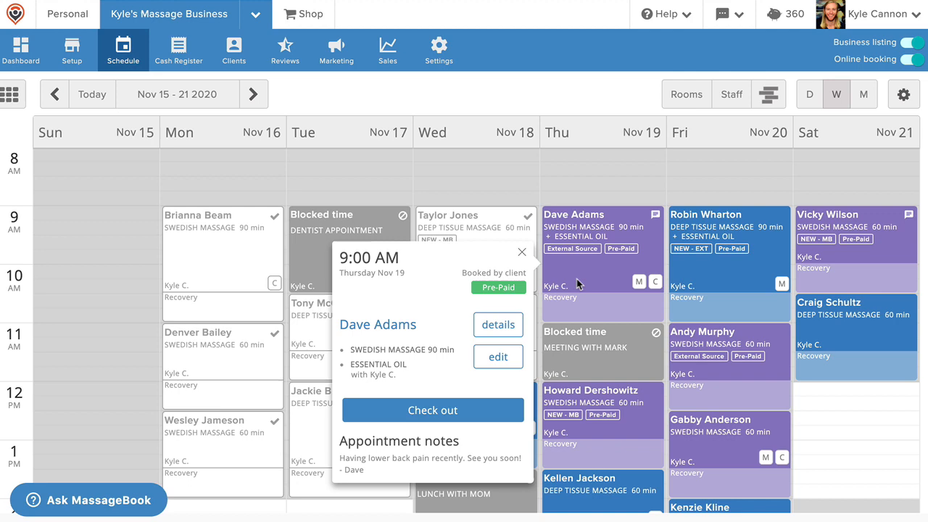
left_click(432, 410)
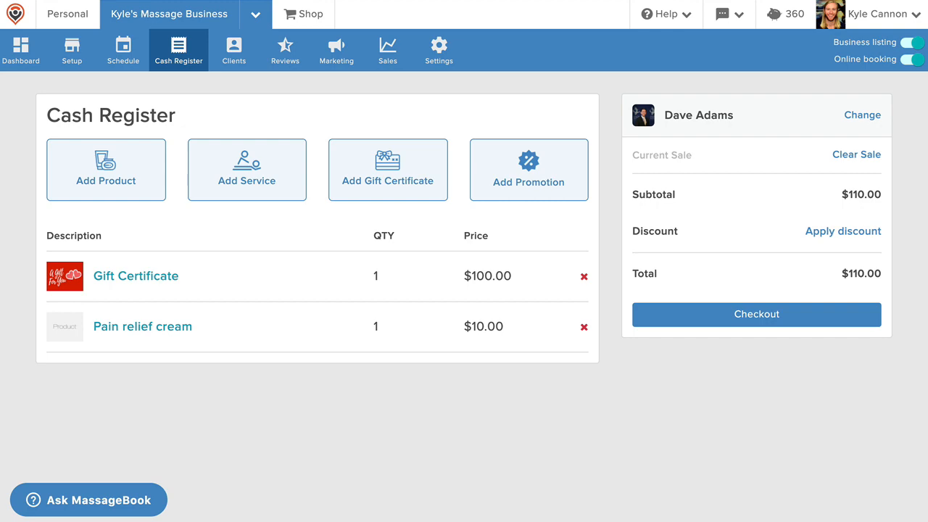
left_click(233, 50)
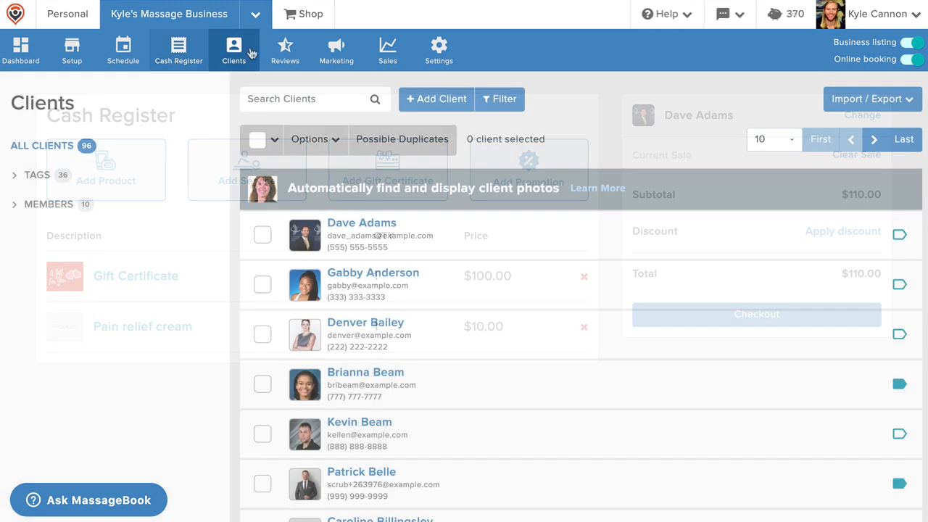
left_click(234, 49)
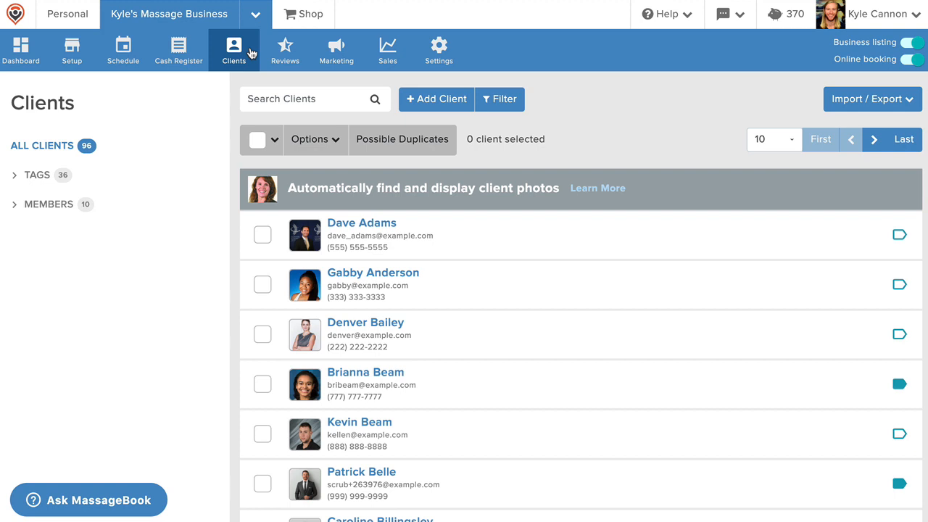
left_click(361, 224)
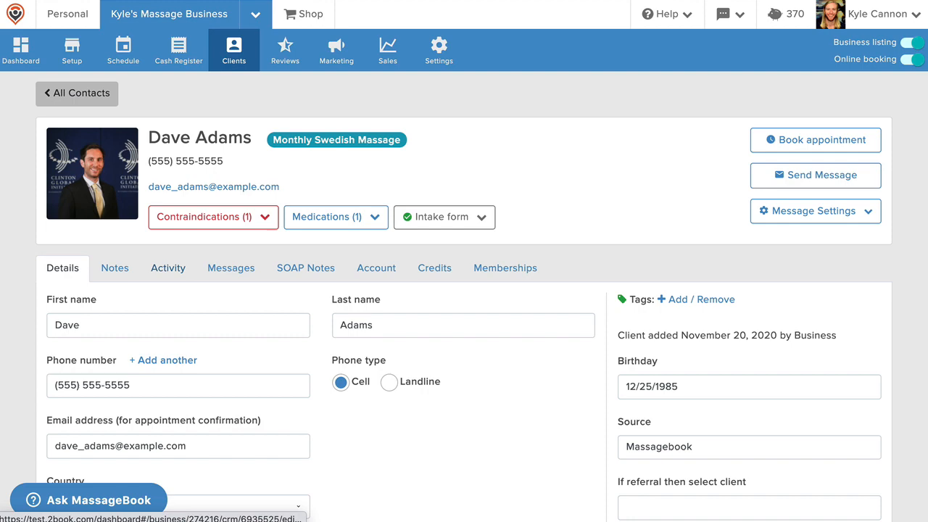
left_click(168, 268)
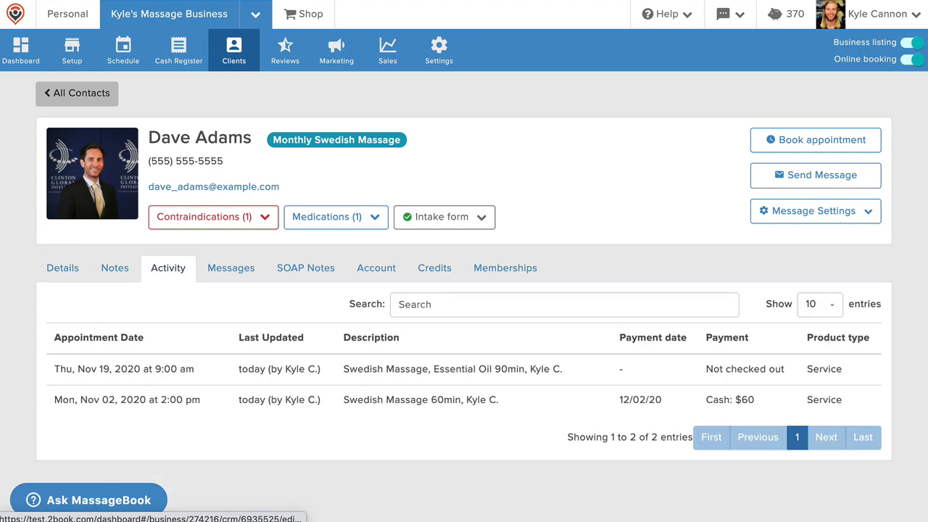
Step: View his SOAP notes and membership, then the Reviews overview with a 5.0 rating and 13 reviews
left_click(305, 268)
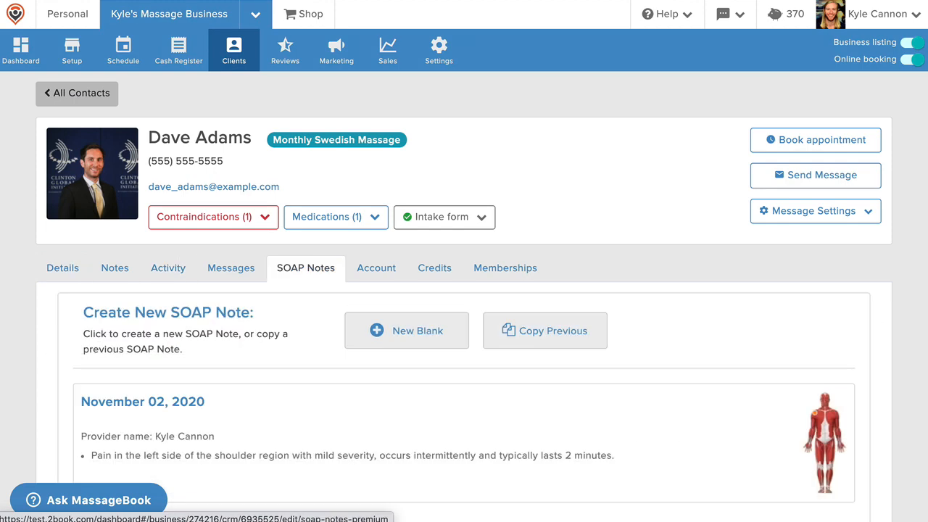
left_click(443, 218)
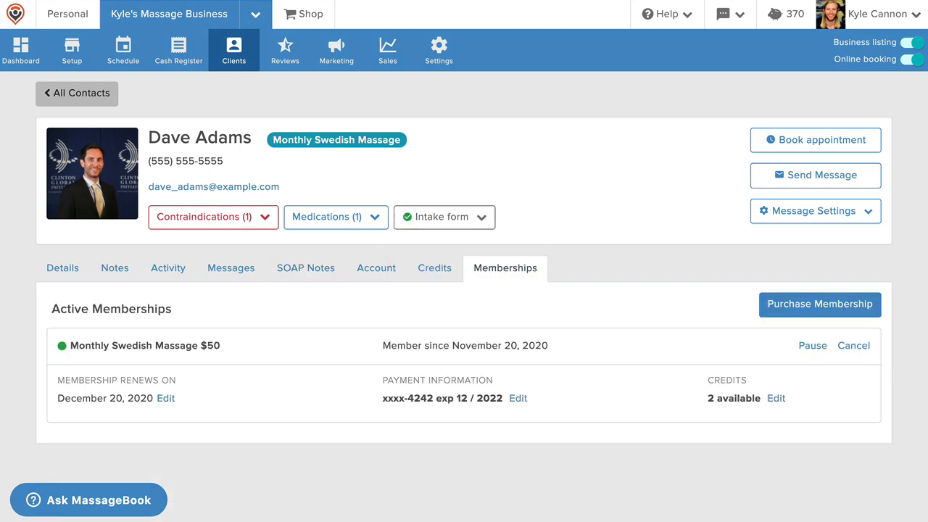
left_click(284, 47)
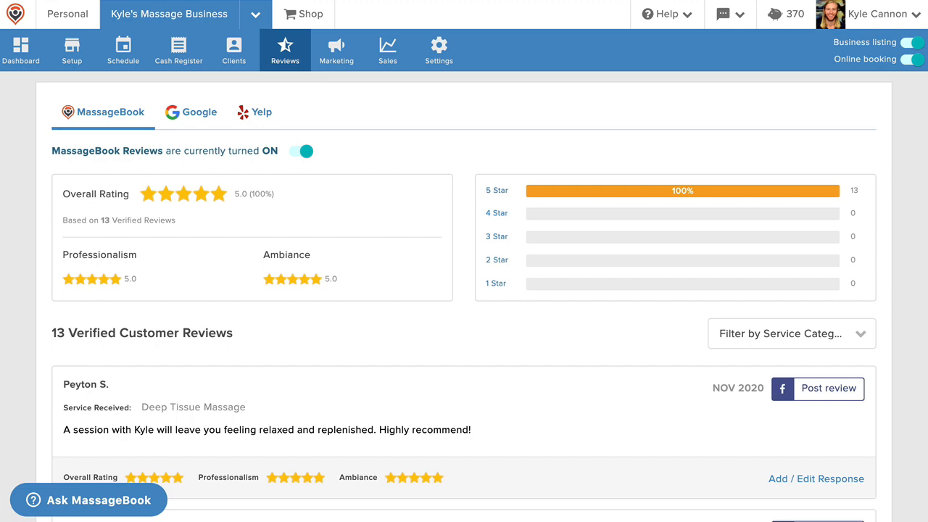
Step: View the Google reviews setup, then the Marketing campaigns and Autopilot emails
left_click(190, 111)
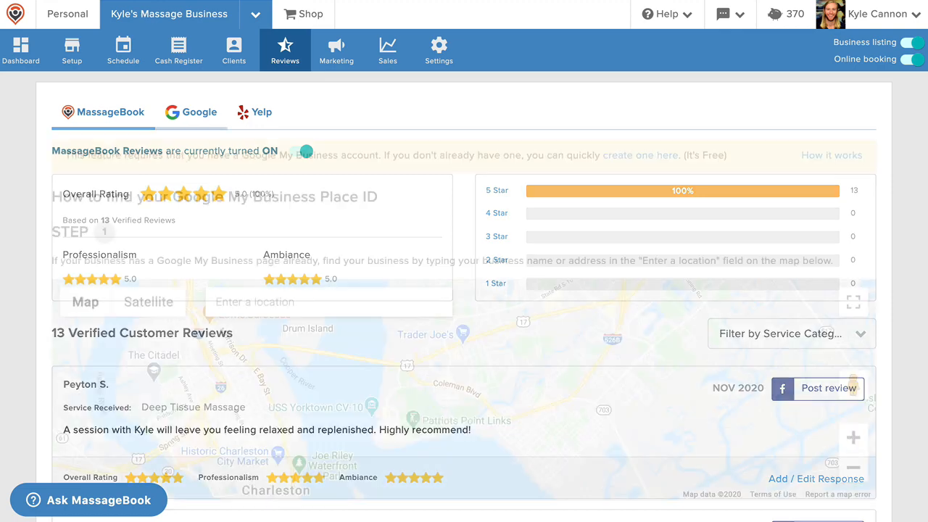
left_click(200, 112)
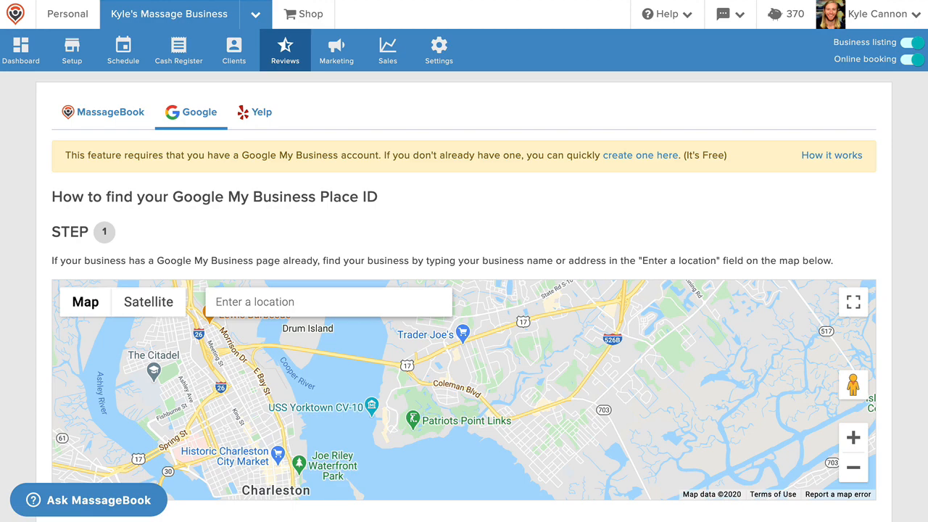
left_click(337, 49)
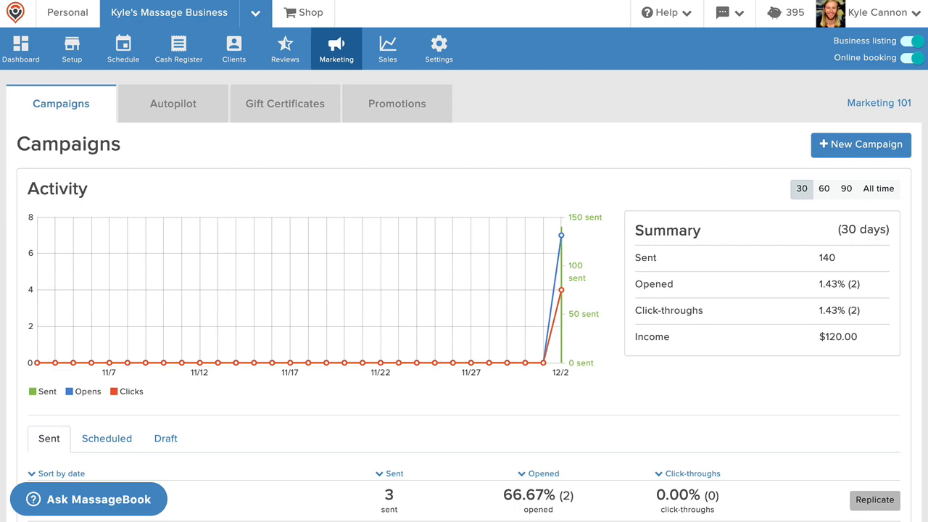
left_click(172, 104)
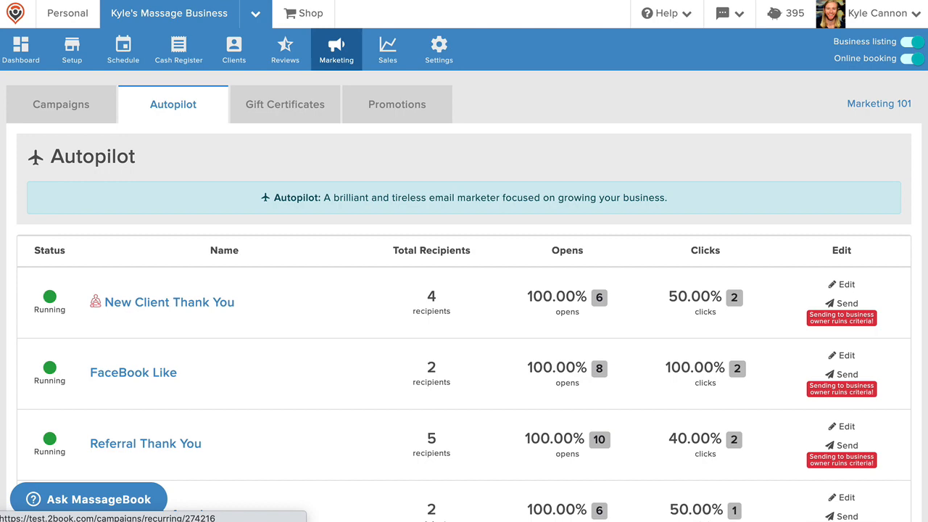
Step: View Gift Certificates and Promotions, then the Sales accounting overview
left_click(284, 104)
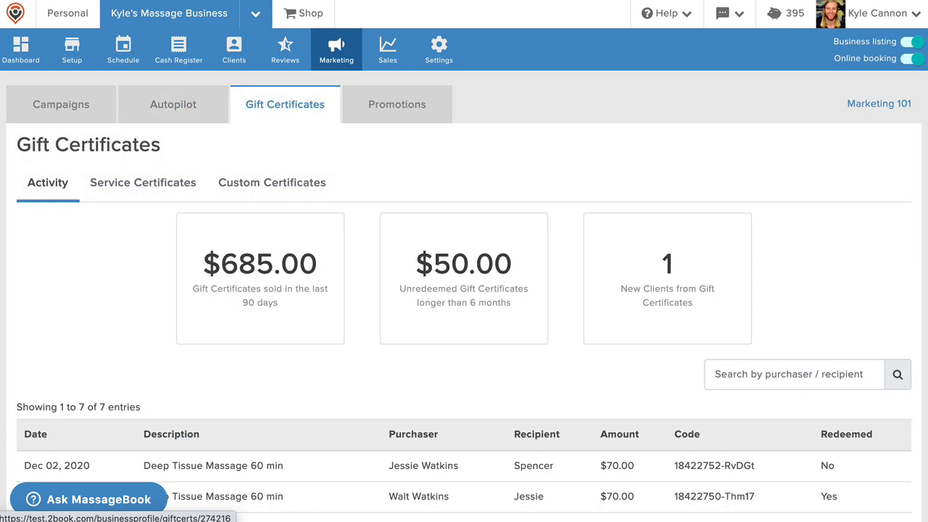
left_click(398, 105)
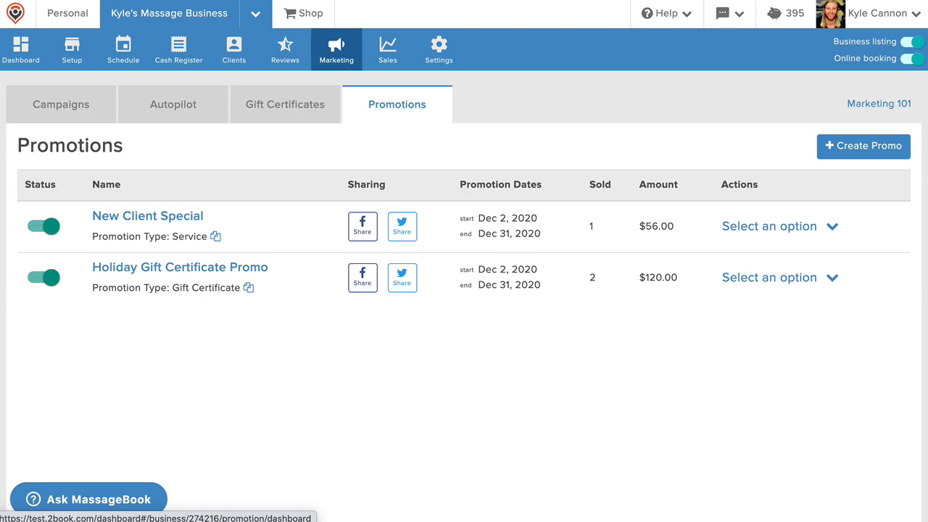
left_click(387, 49)
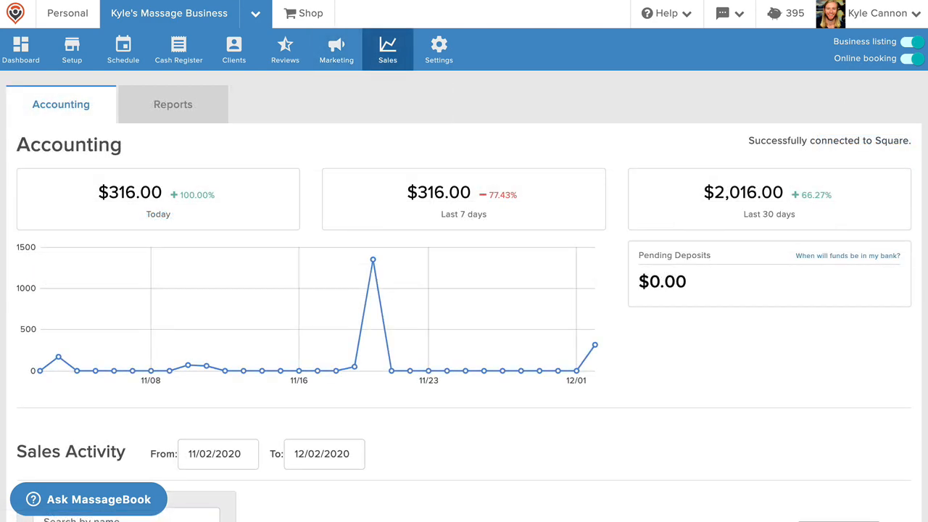
Step: Review the Sales Reports list, then the credit card Settings showing Square connected
scroll("down", 3)
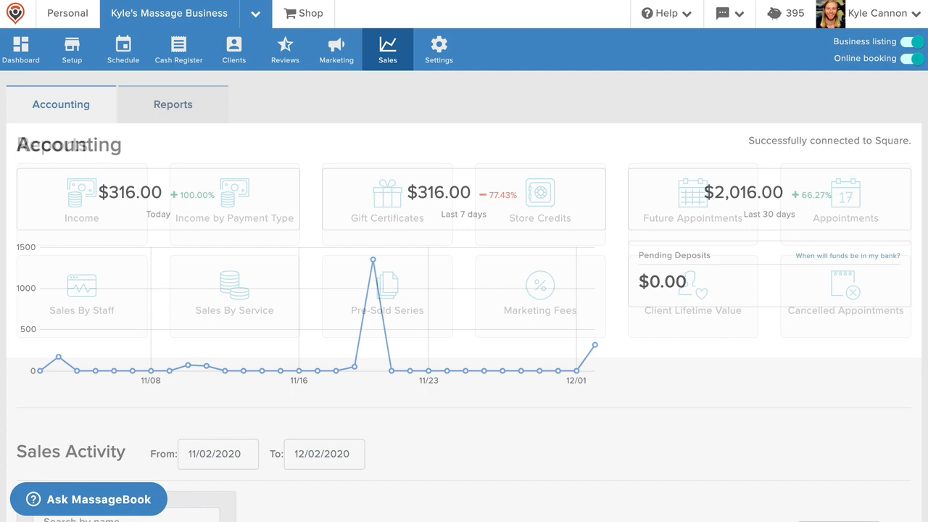
left_click(173, 105)
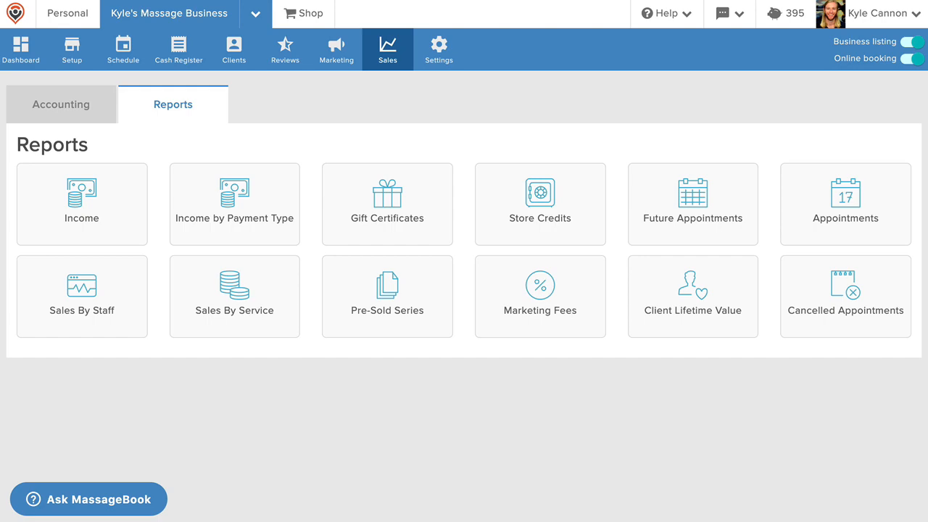
left_click(438, 49)
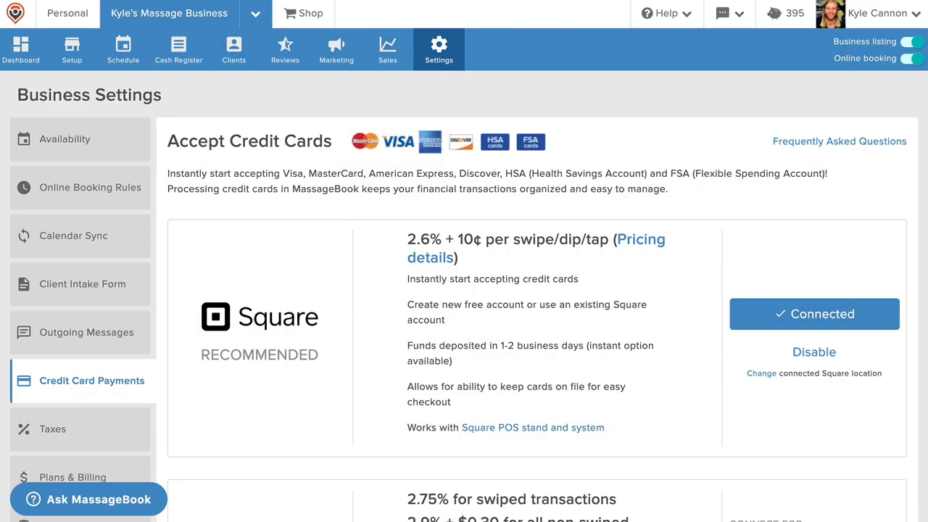
scroll("down", 3)
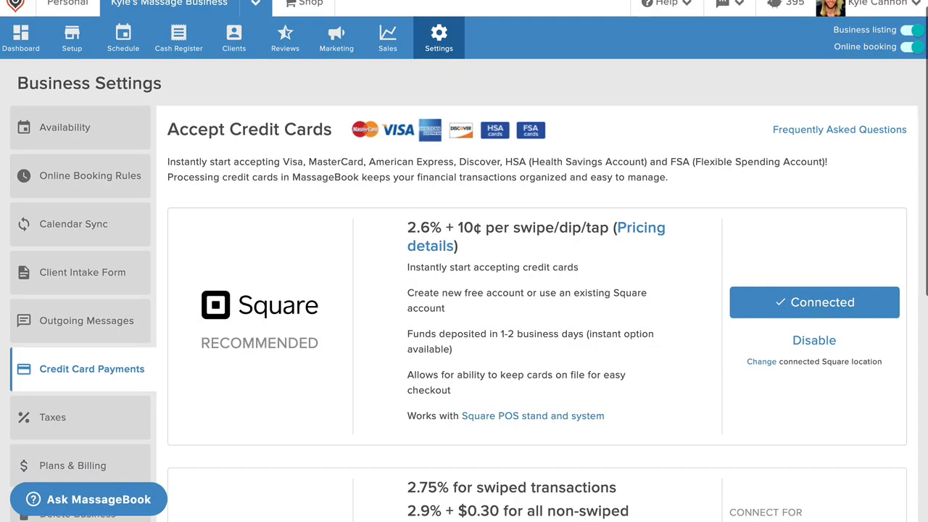
scroll("down", 3)
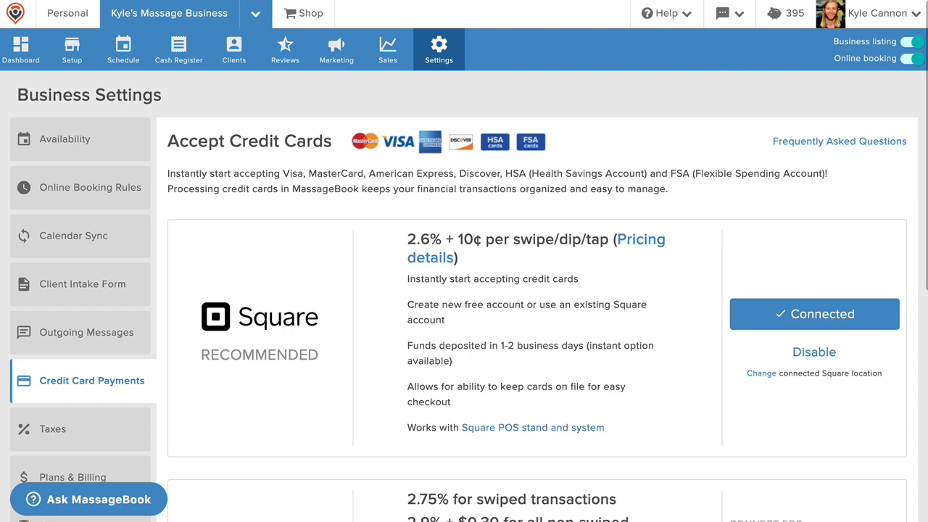
mouse_move(203, 233)
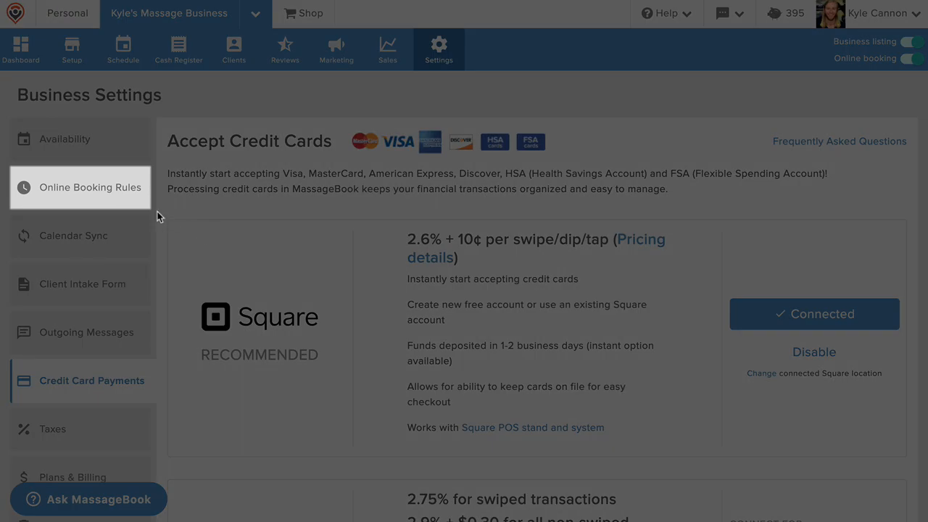
Step: View the Online Booking Rules with existing and new client permission options
left_click(89, 187)
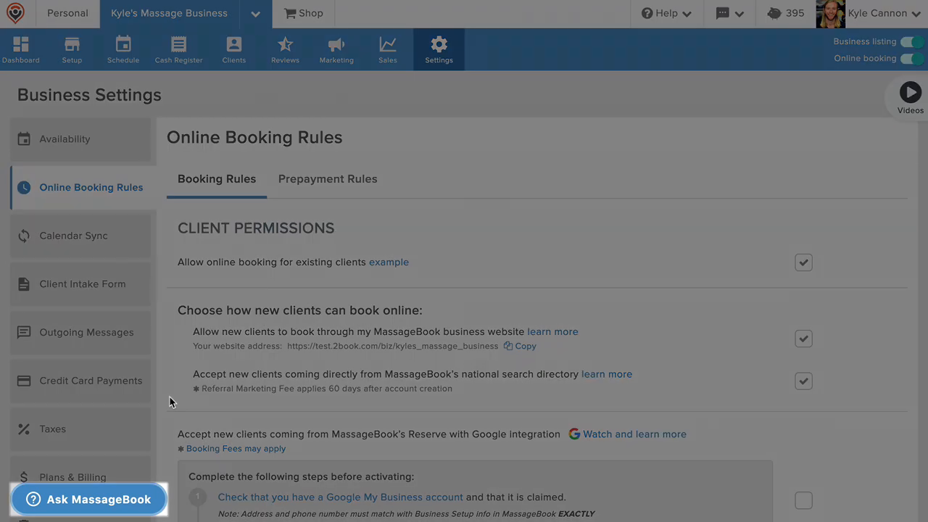
Step: Advance the guided tour and list the help videos for online booking
left_click(81, 499)
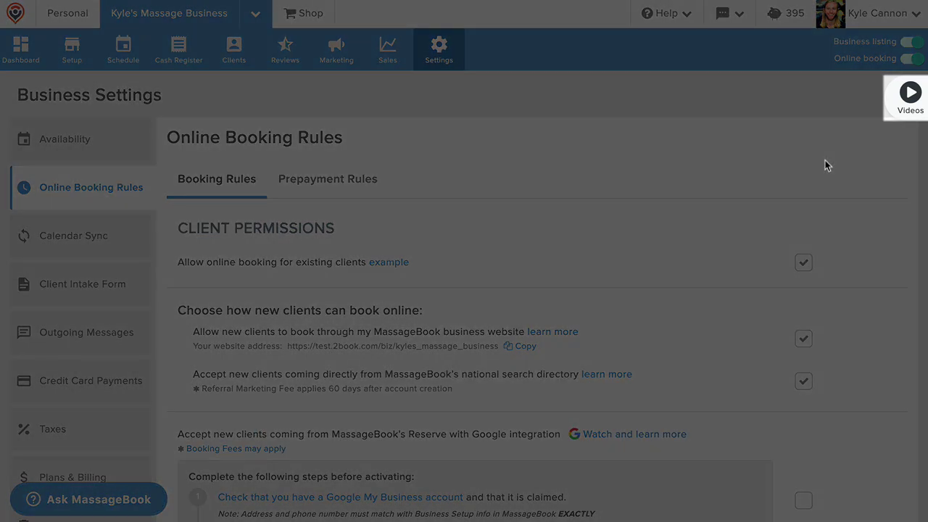
left_click(908, 91)
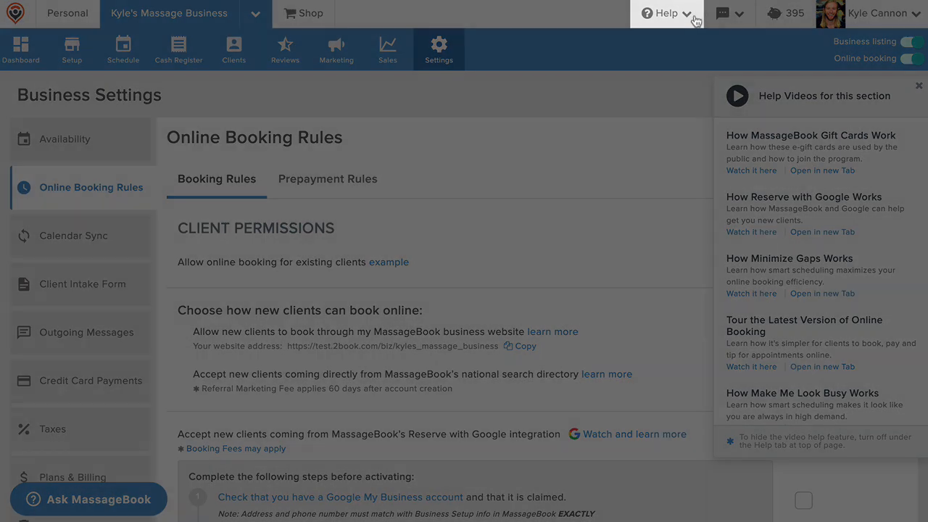
Step: Turn Video Help Off from the Help menu, revealing Reserve with Google setup steps
left_click(664, 13)
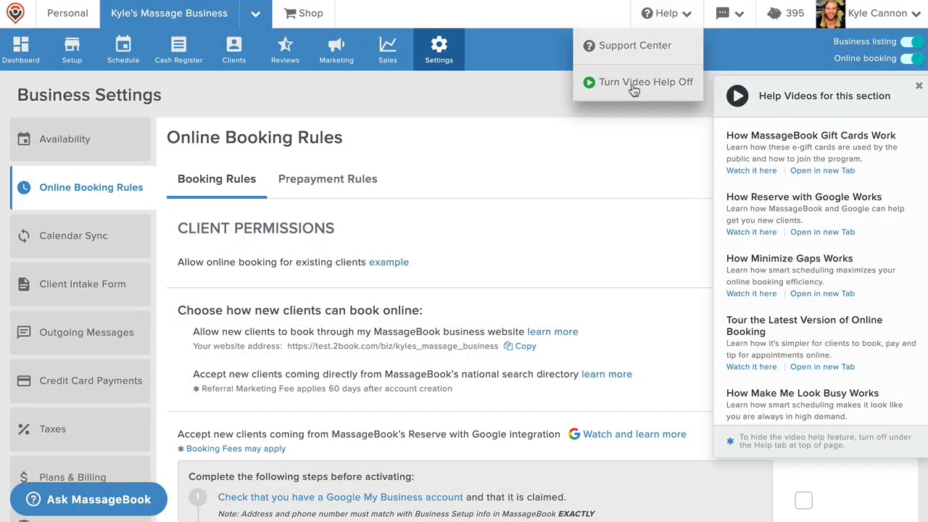
left_click(647, 82)
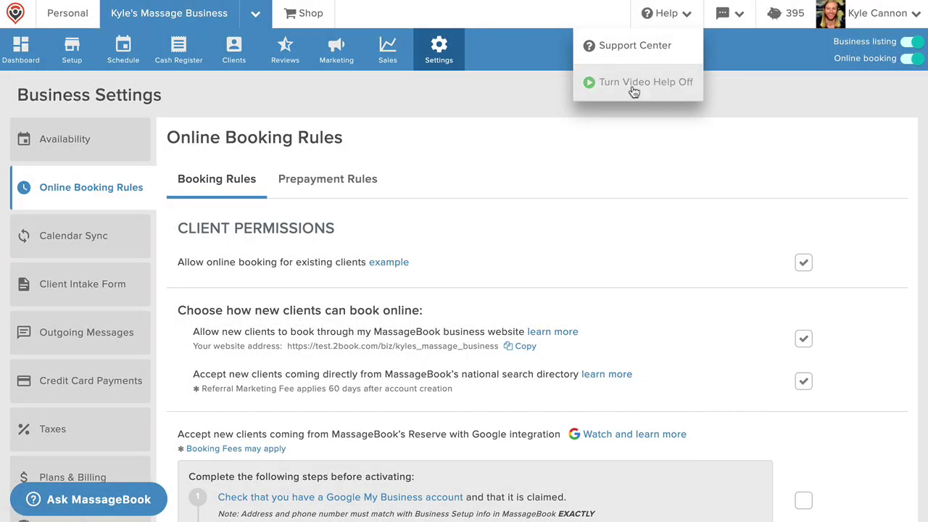
left_click(647, 81)
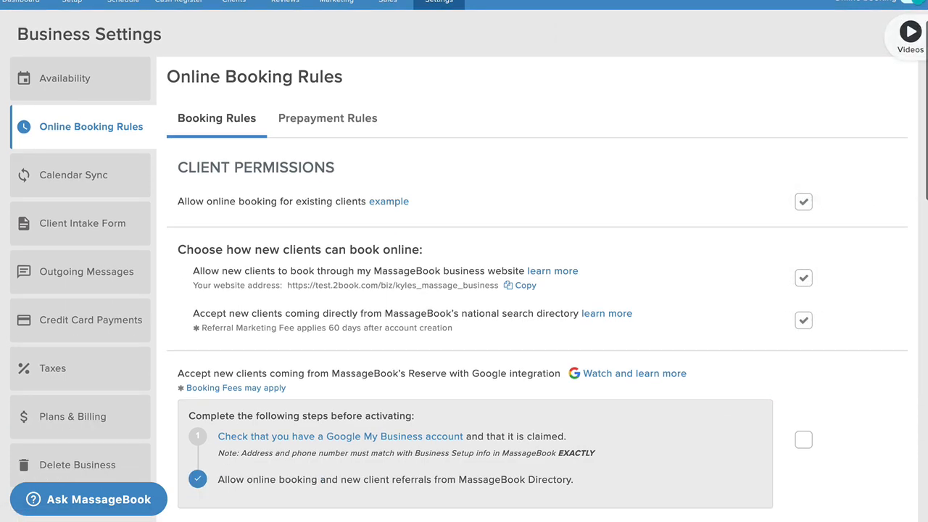
Step: View Plans & Billing with the active Amplify plan, then the public Compare Plans pricing page
scroll("down", 3)
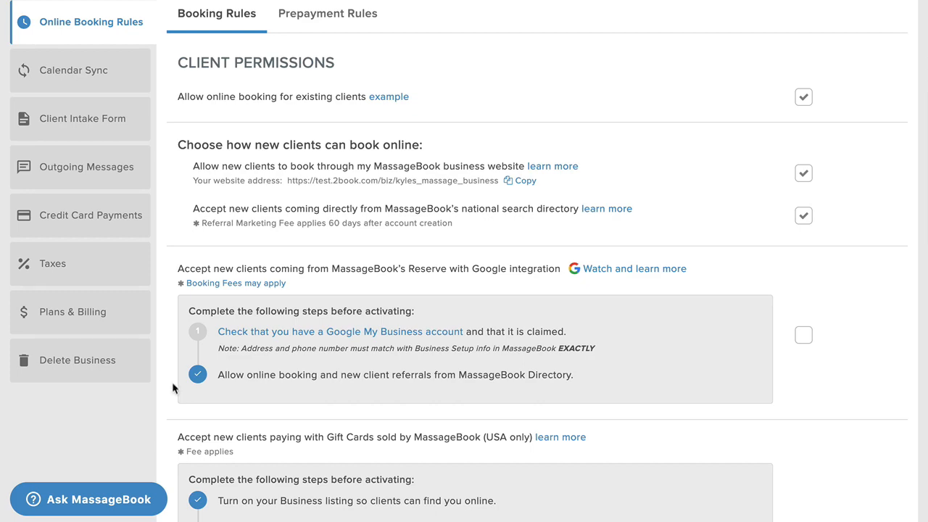
left_click(72, 312)
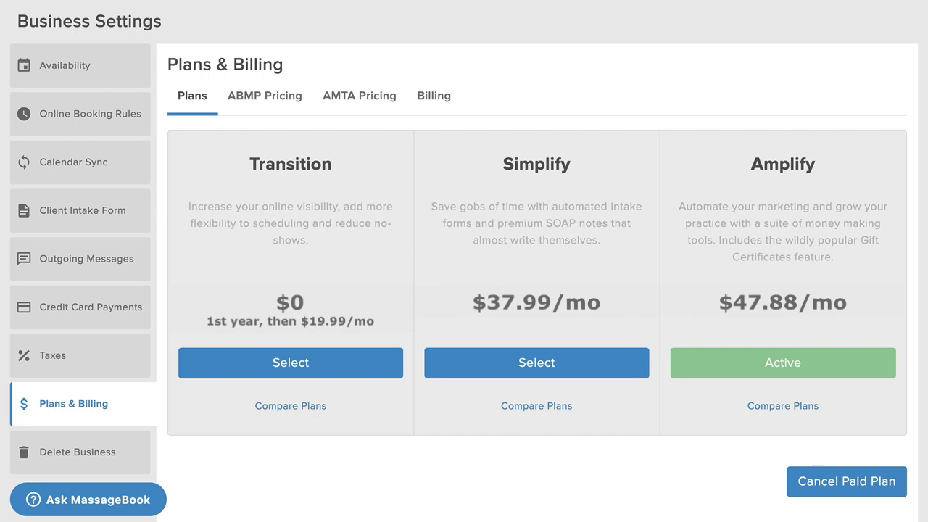
mouse_move(356, 403)
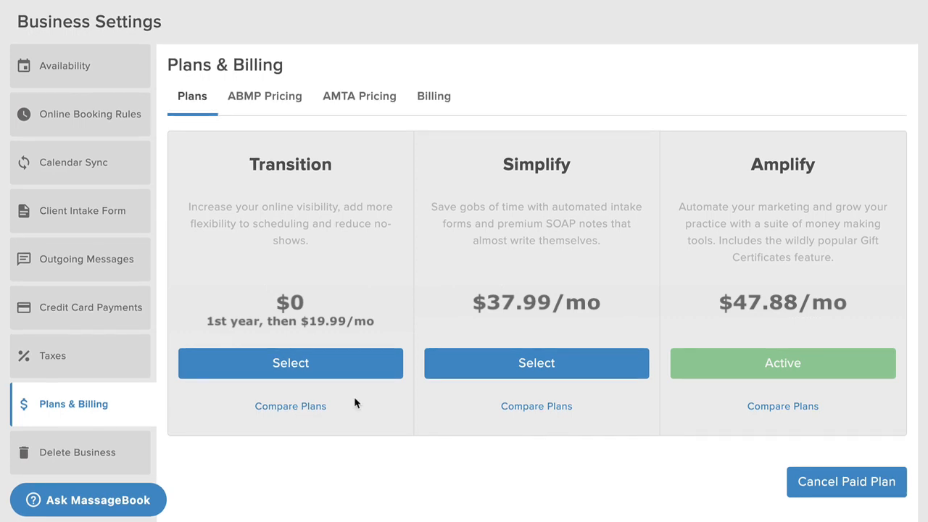
mouse_move(346, 403)
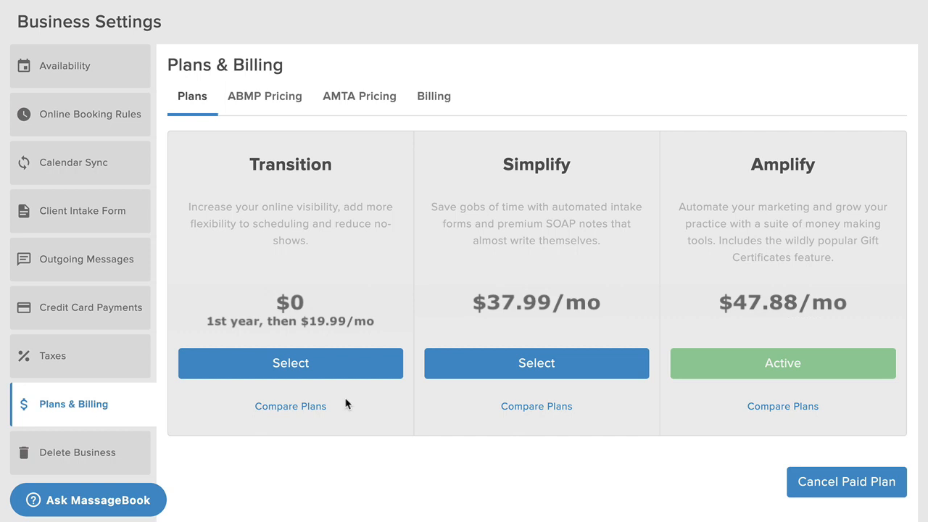
left_click(290, 406)
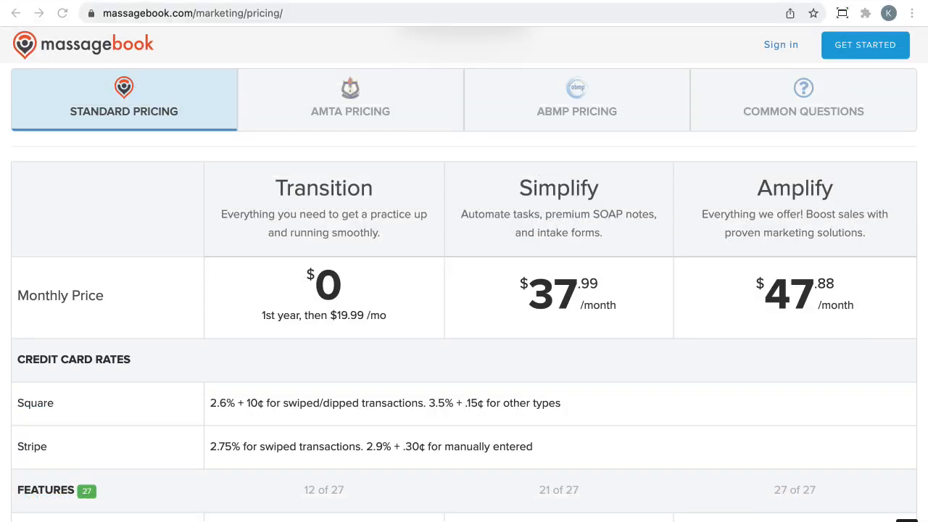